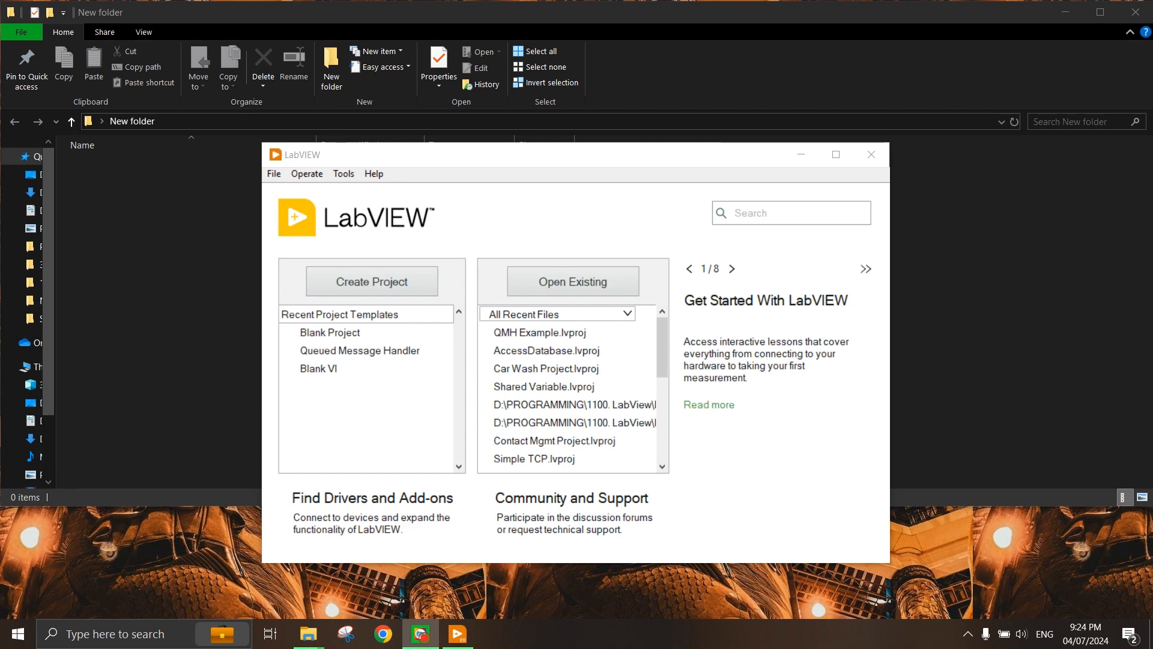
mouse_move(566, 161)
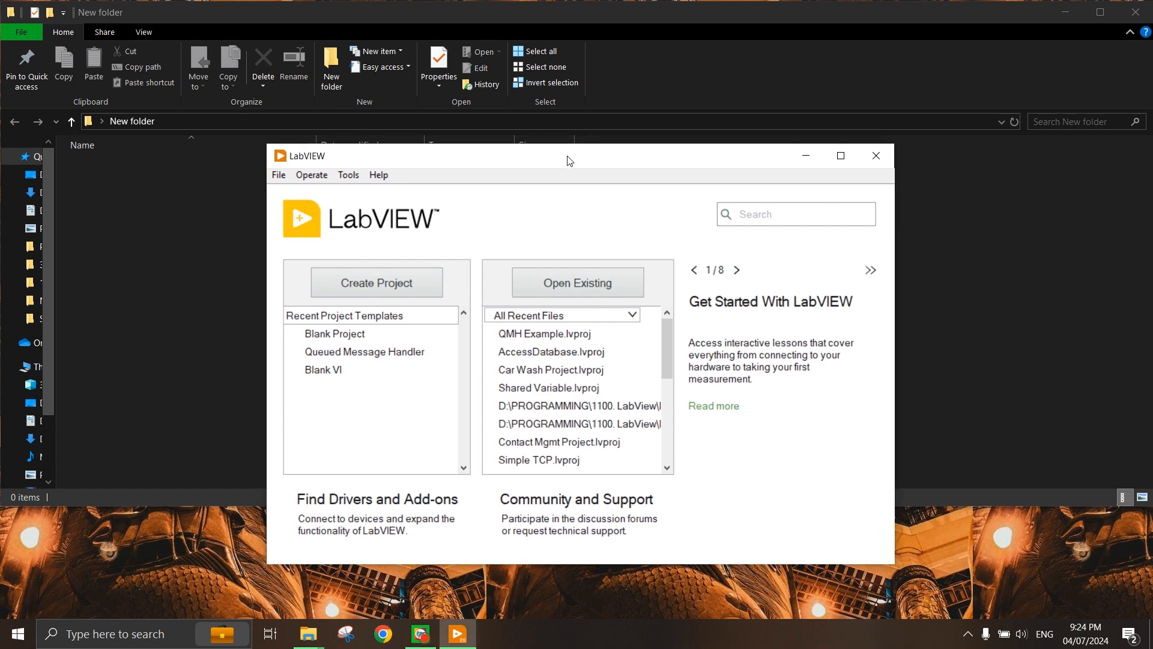
- Create a blank project, Untitled Project 2, and reposition its Project Explorer window
left_click_drag(567, 155, 575, 161)
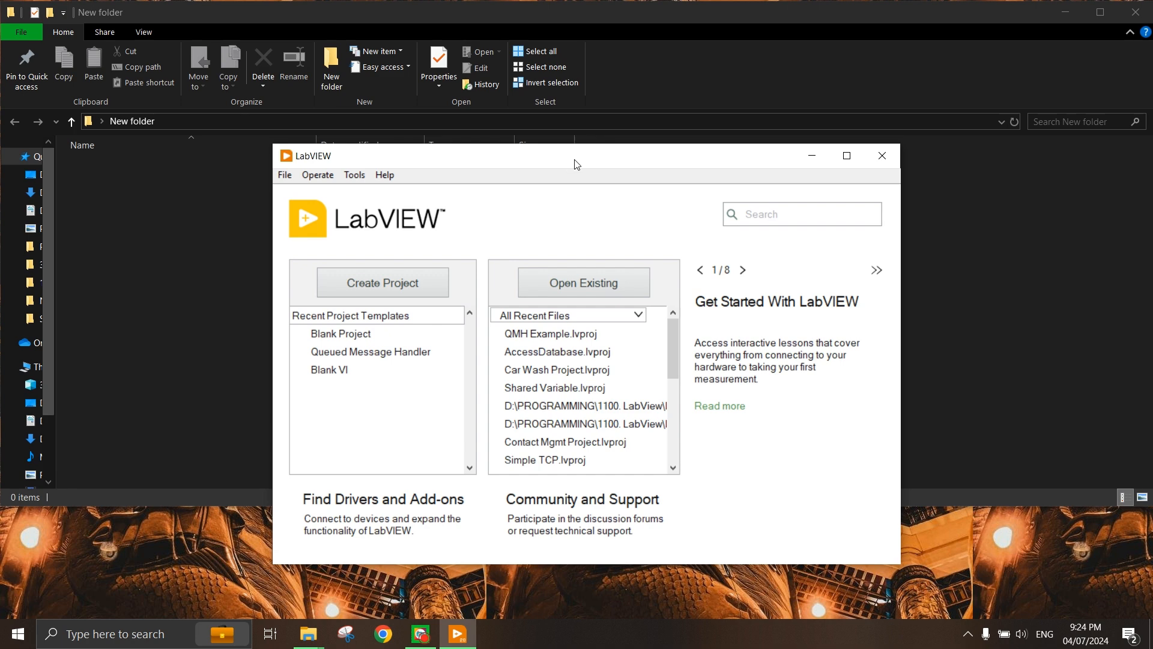
left_click_drag(576, 155, 580, 155)
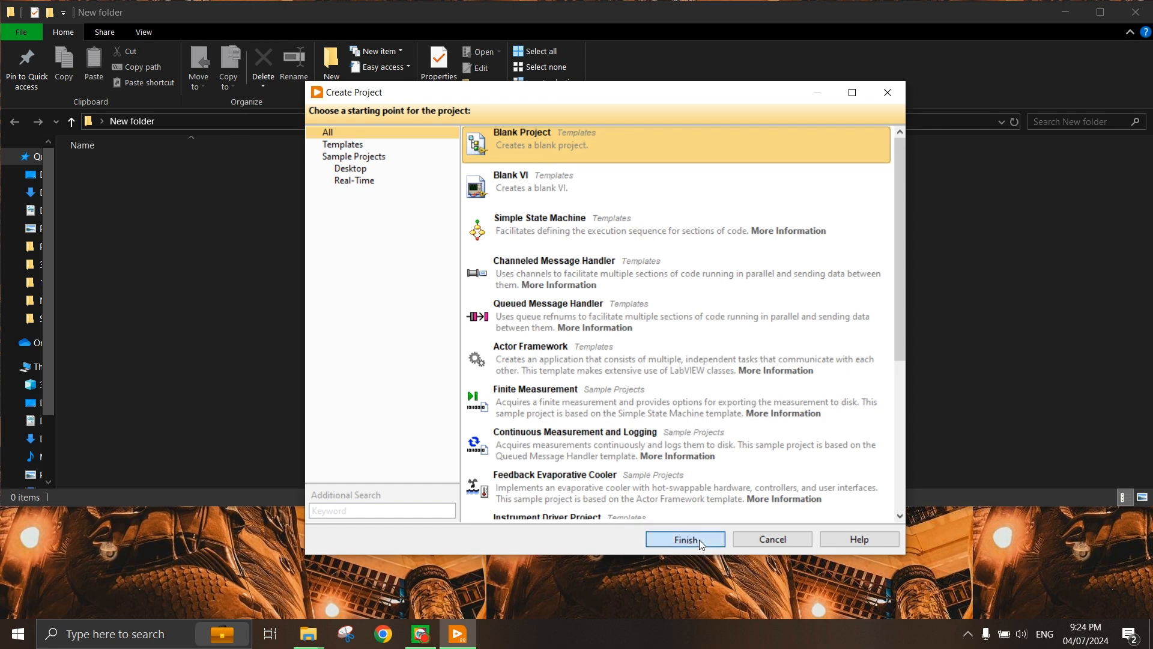
left_click(683, 539)
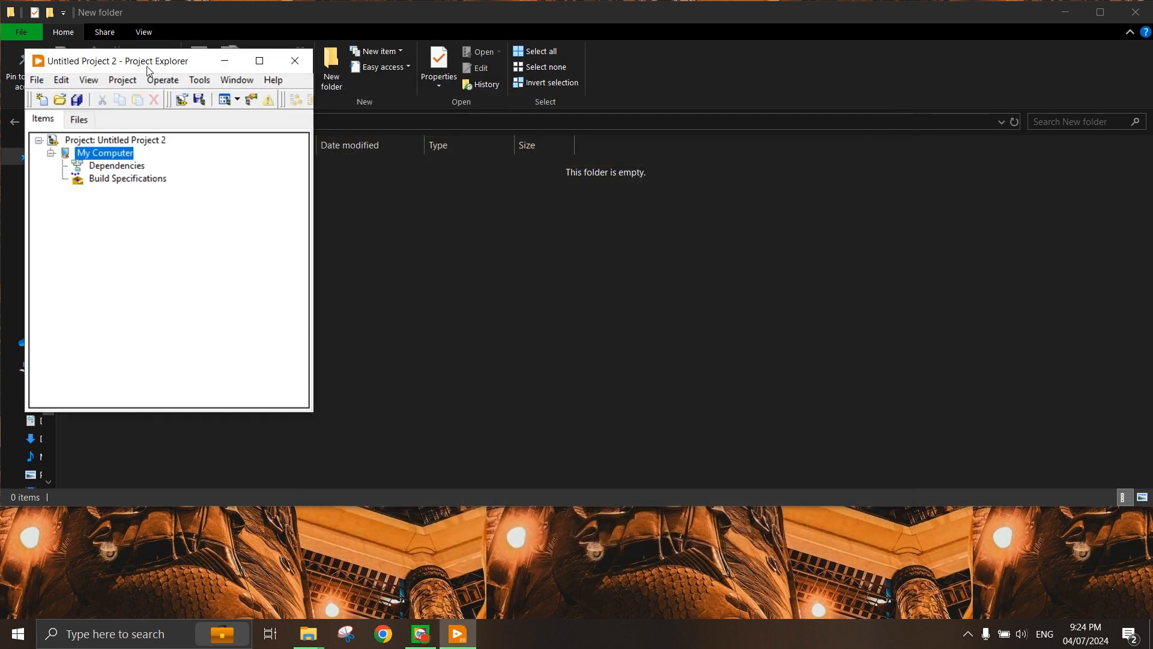
left_click_drag(147, 61, 114, 48)
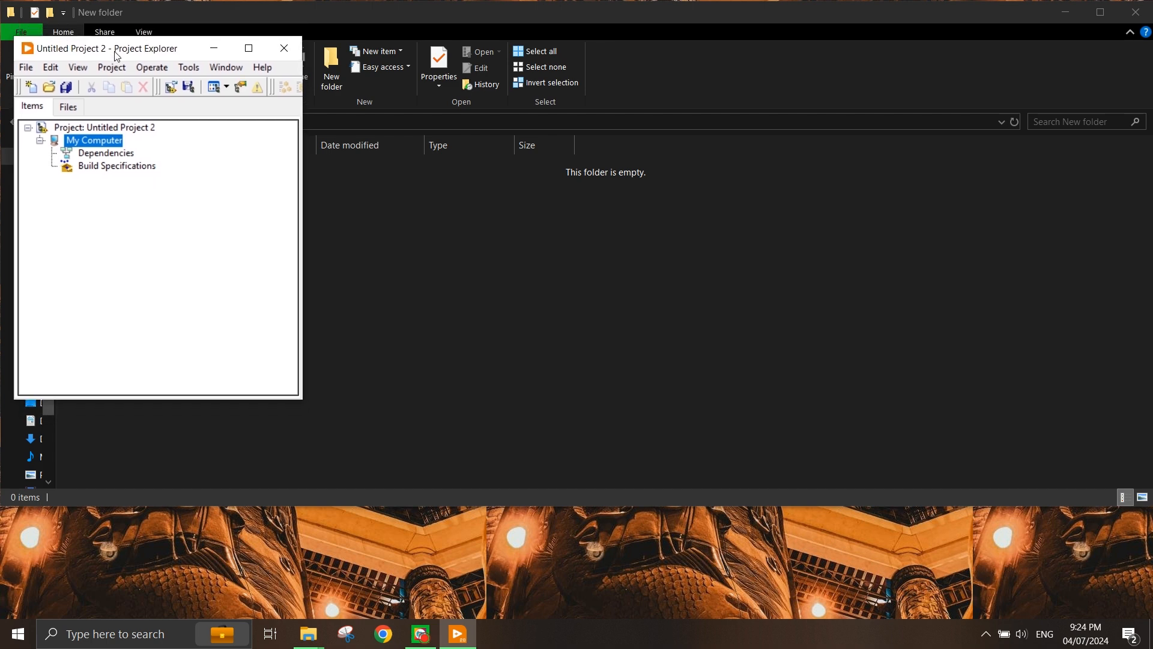
left_click_drag(107, 48, 114, 54)
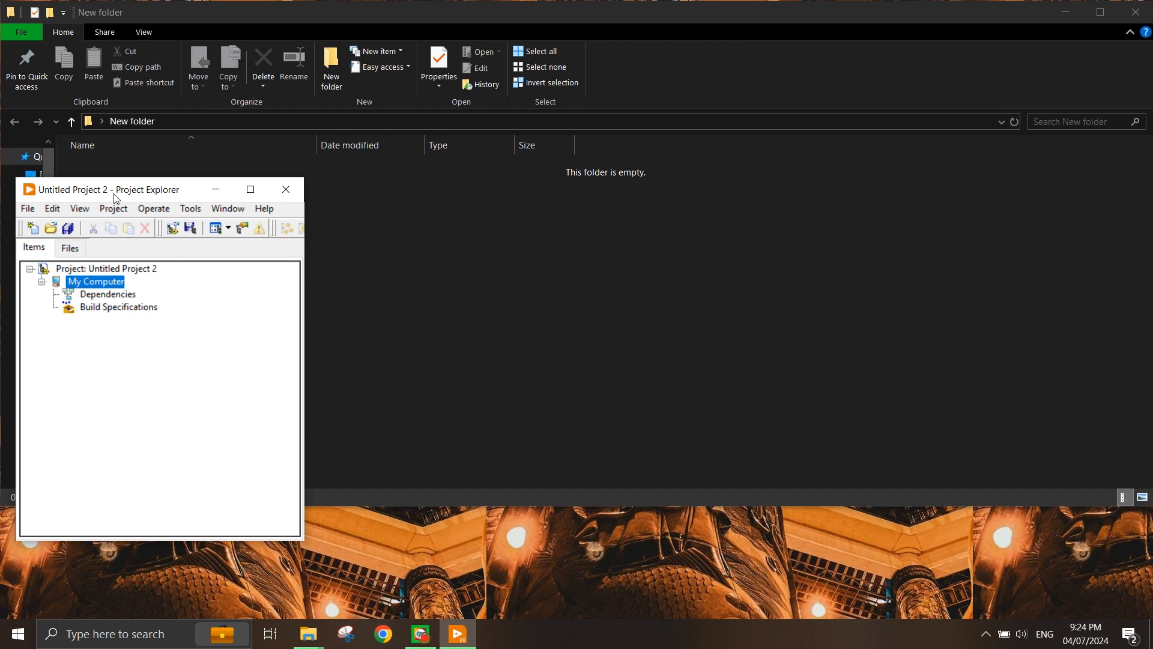
mouse_move(547, 258)
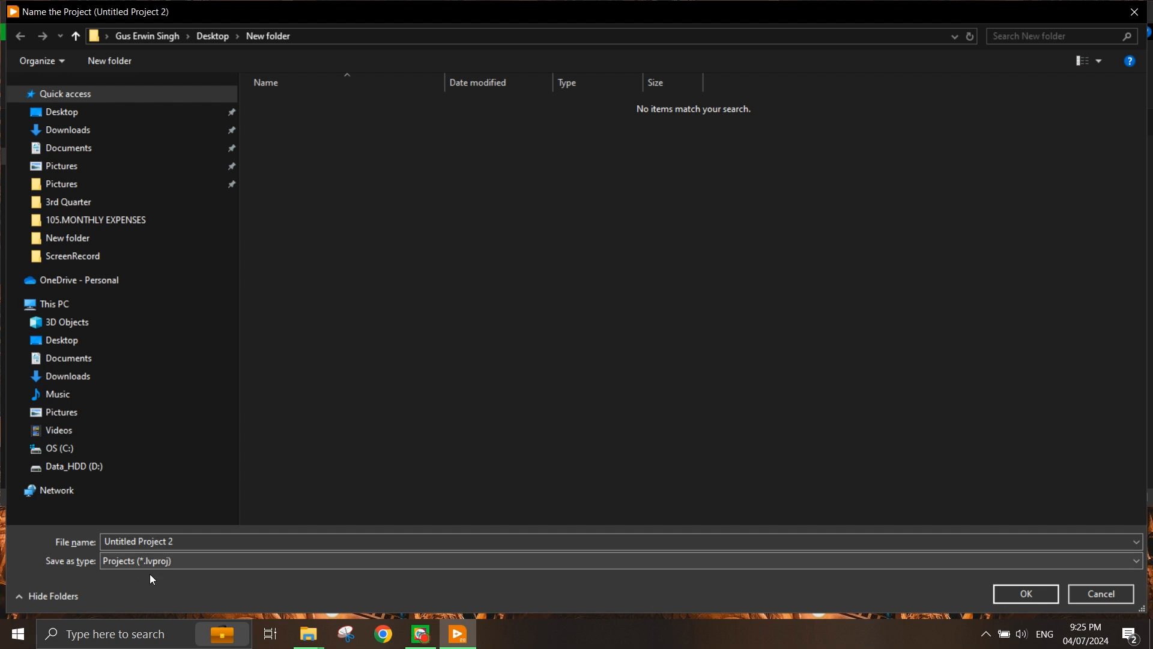
- Save the project as 'LabVIEW Project' in Desktop\New folder
type("LabVIEW Project")
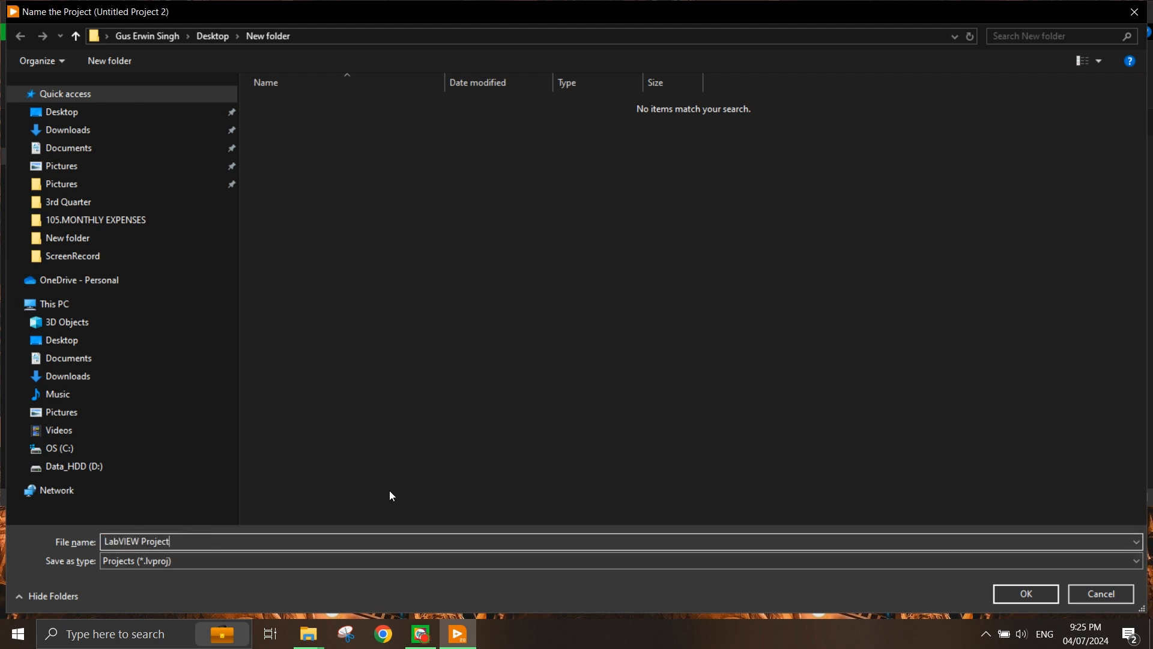
left_click(1024, 594)
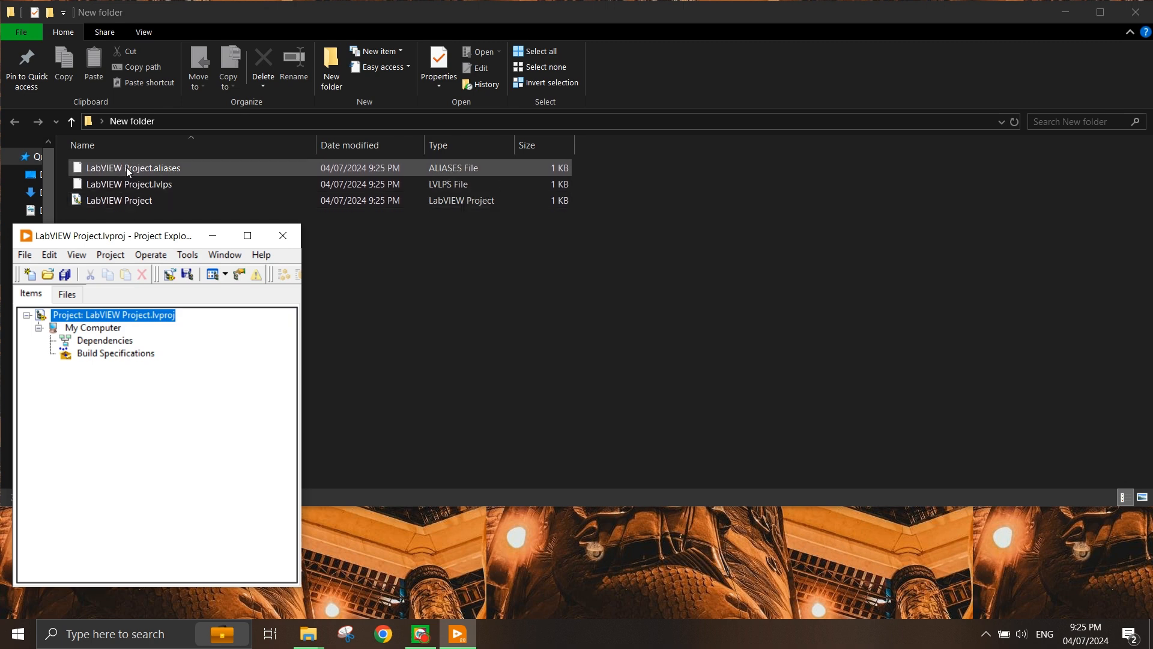
- Reopen LabVIEW Project.lvproj from the New folder in File Explorer
left_click(117, 200)
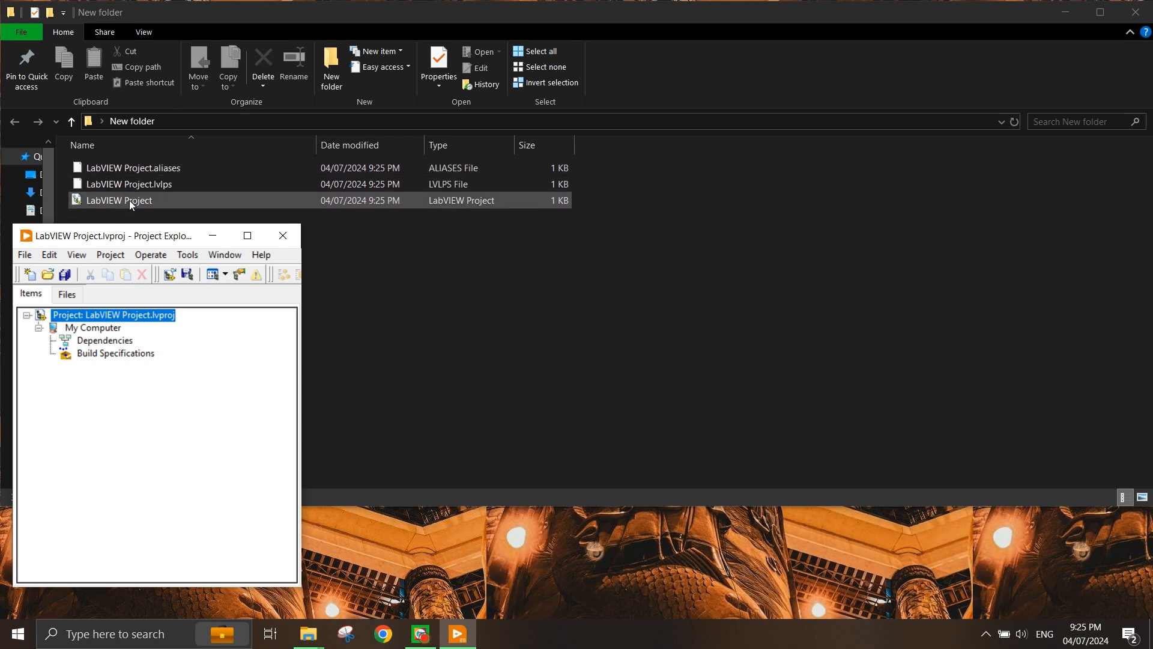
mouse_move(167, 204)
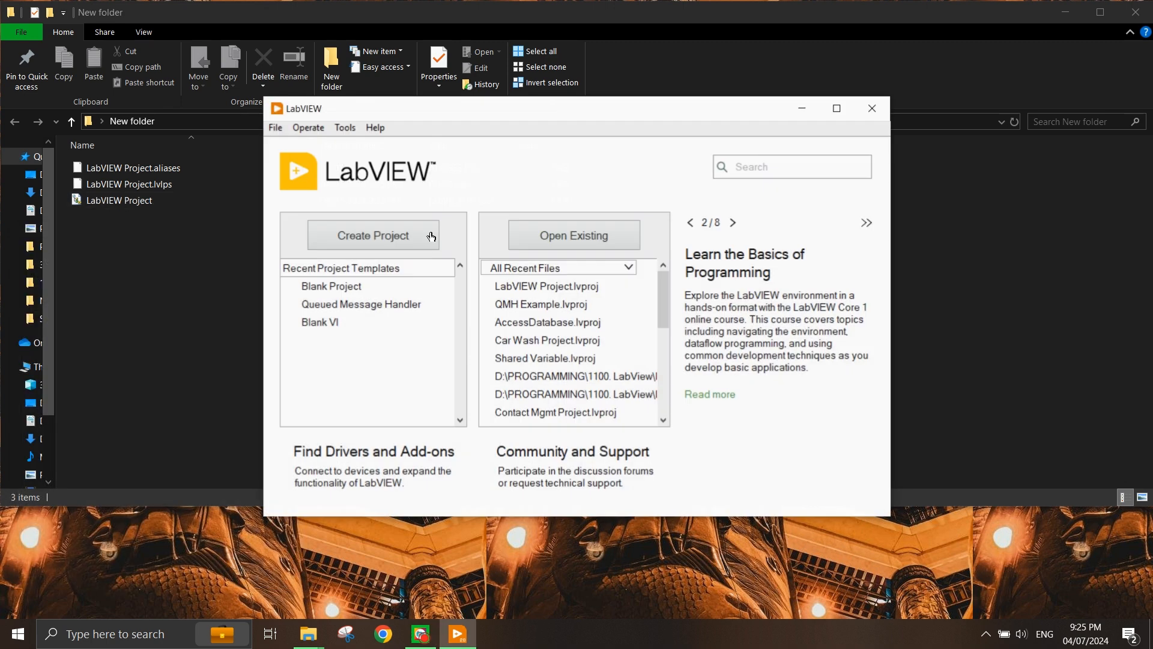
left_click(120, 200)
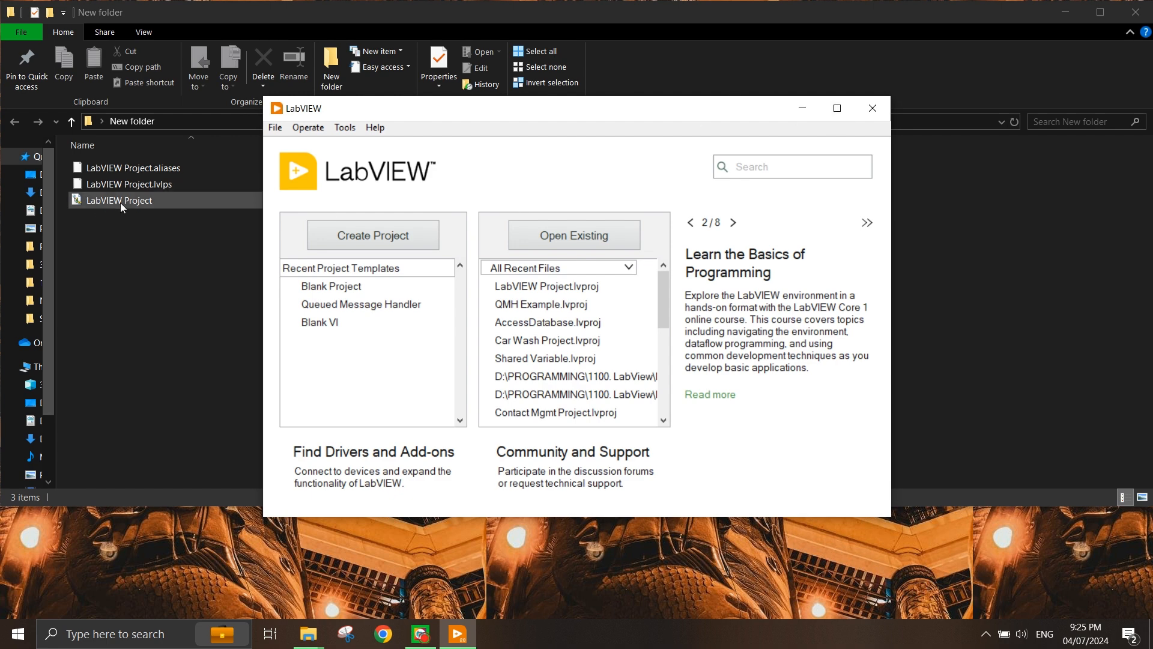
left_click(119, 200)
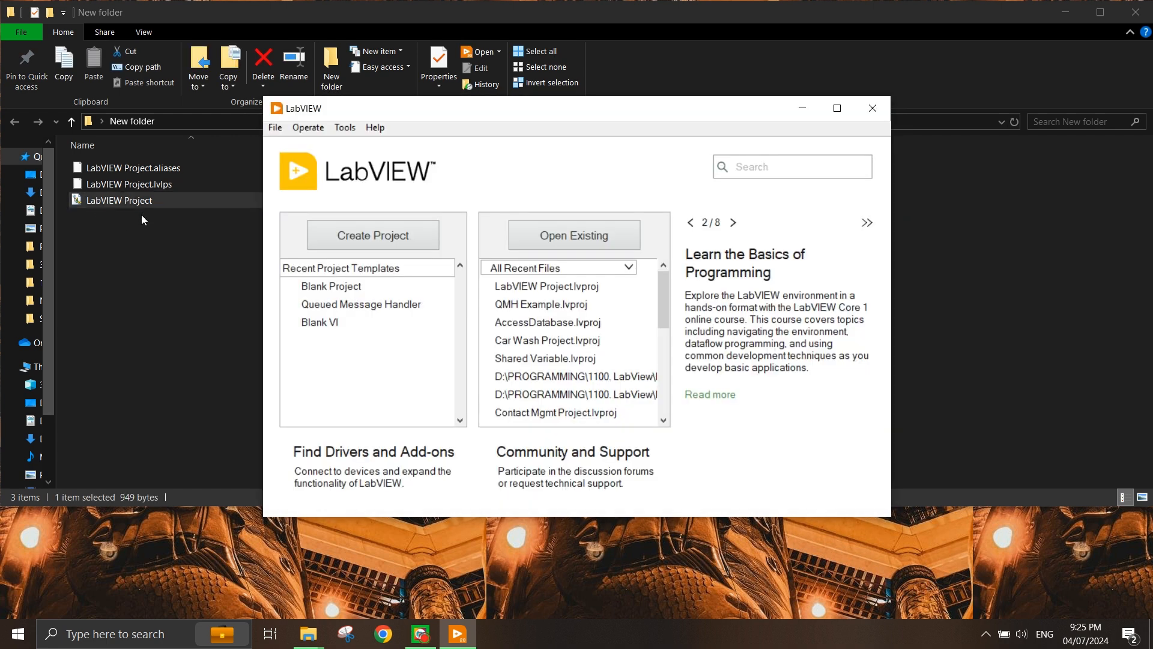
double_click(121, 200)
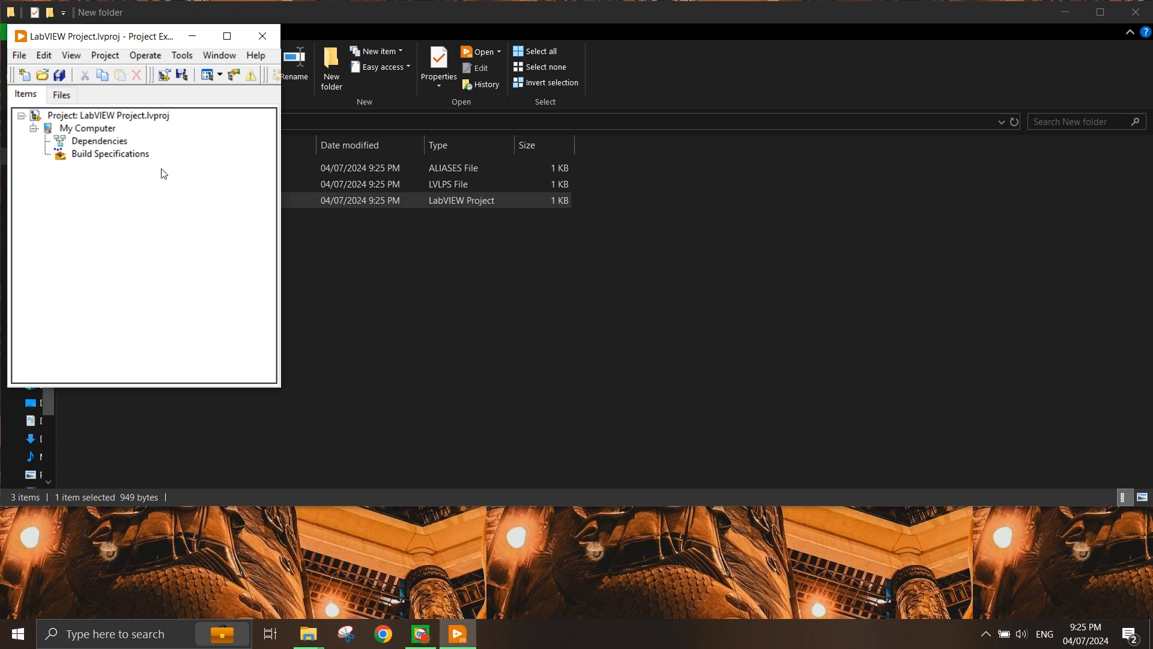
mouse_move(154, 163)
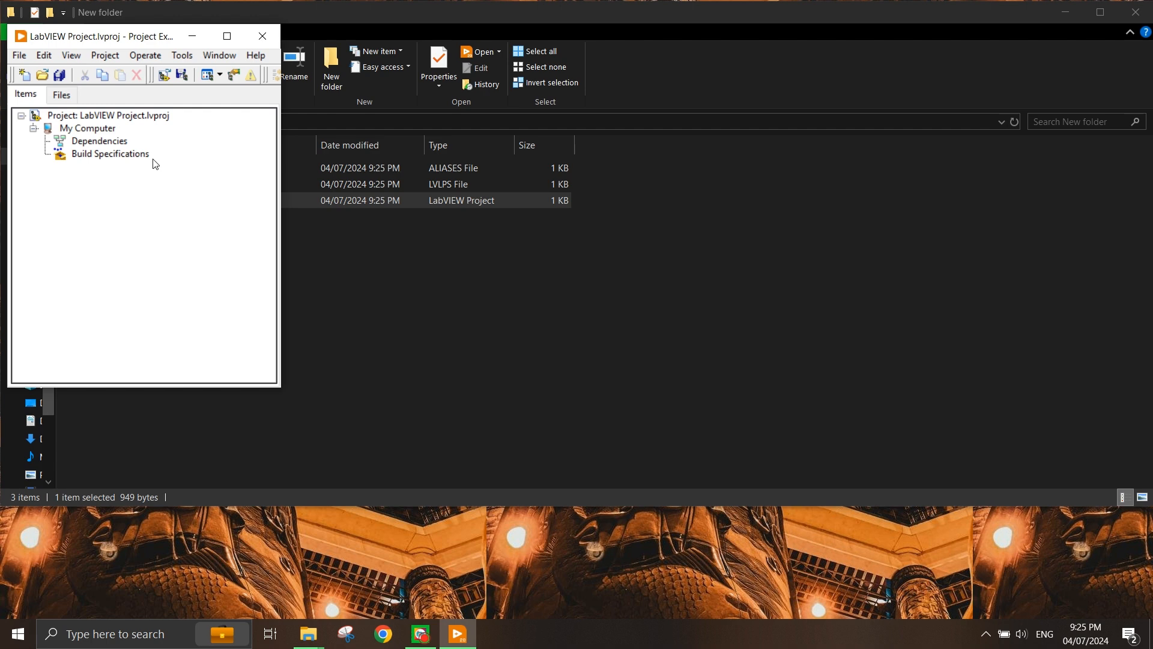
mouse_move(152, 190)
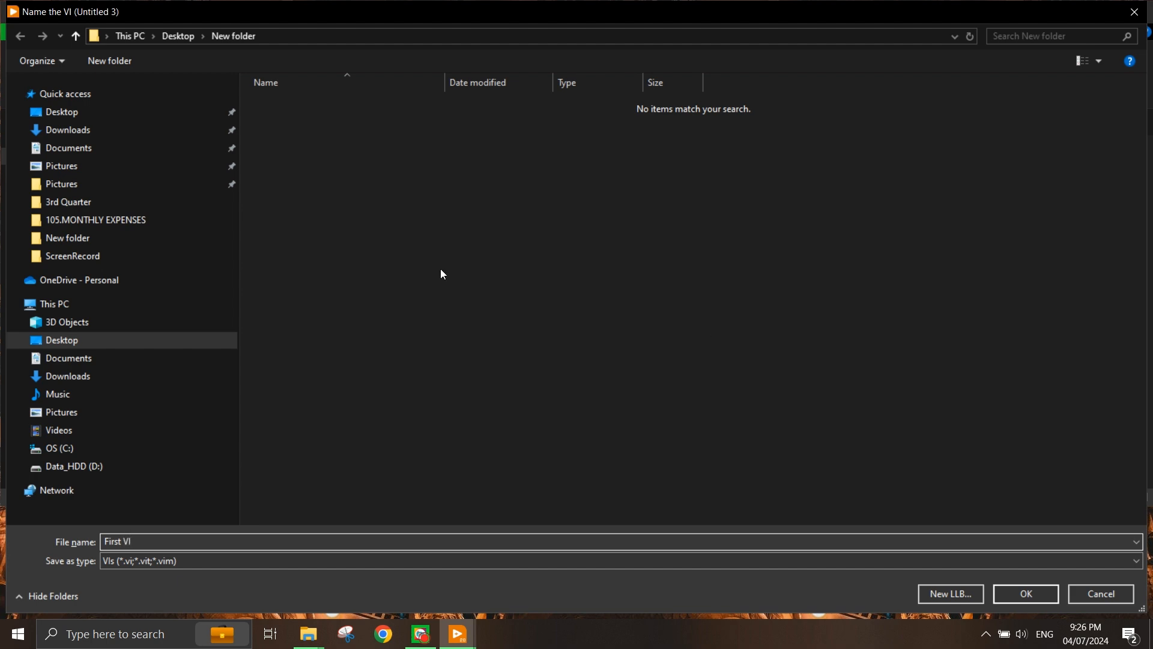
- Save two new VIs named 'First VI' and 'Second VI' in the project folder
left_click(1025, 593)
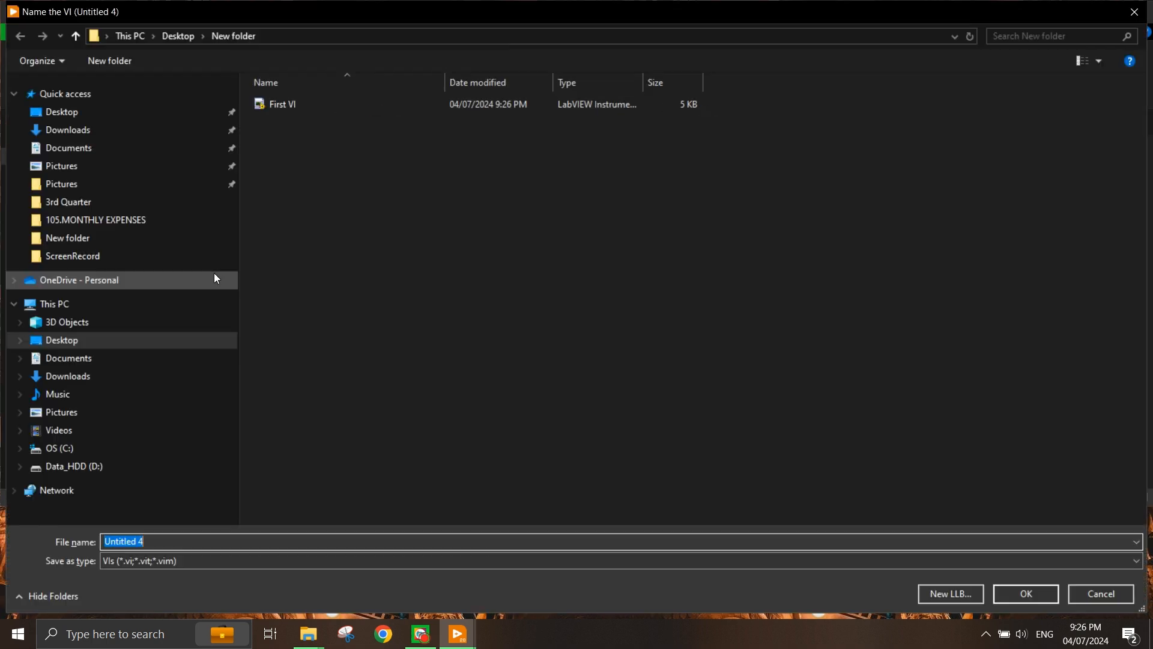
type("Second VI")
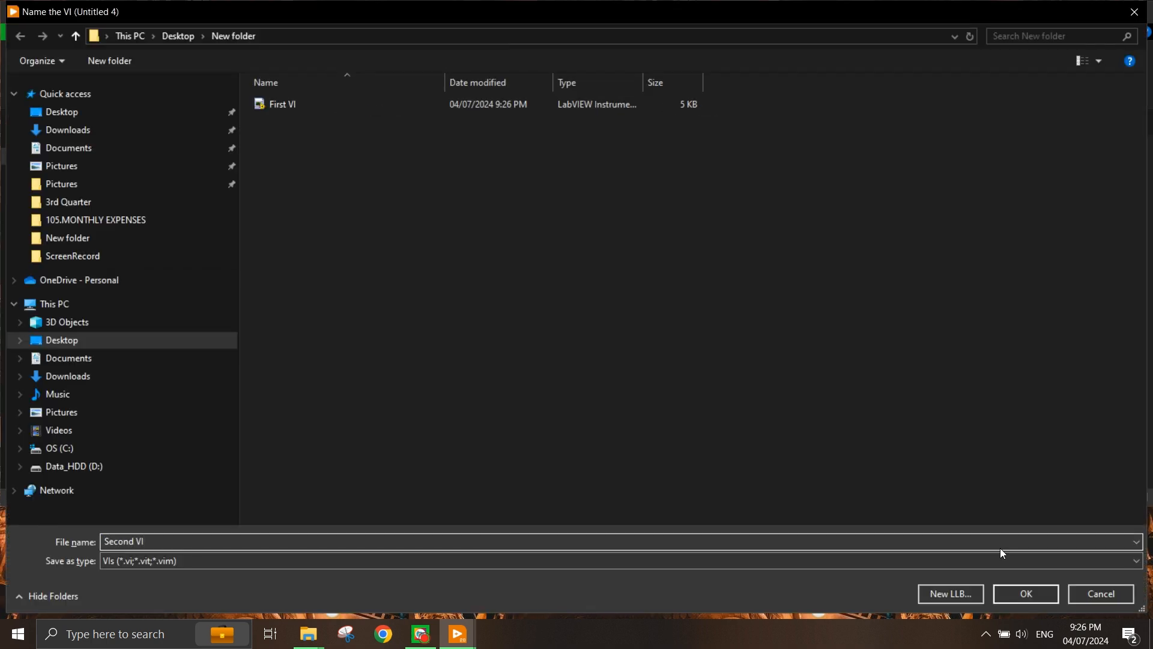
left_click(1024, 594)
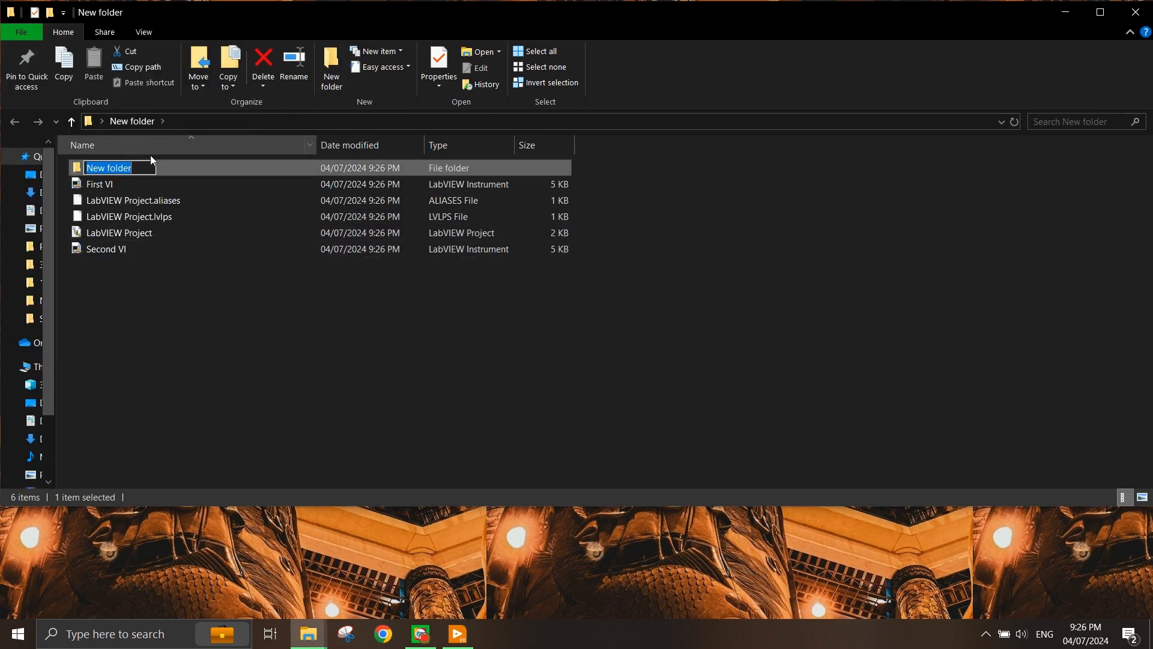
- Name the new Explorer folder 'TestFolder'
type("T")
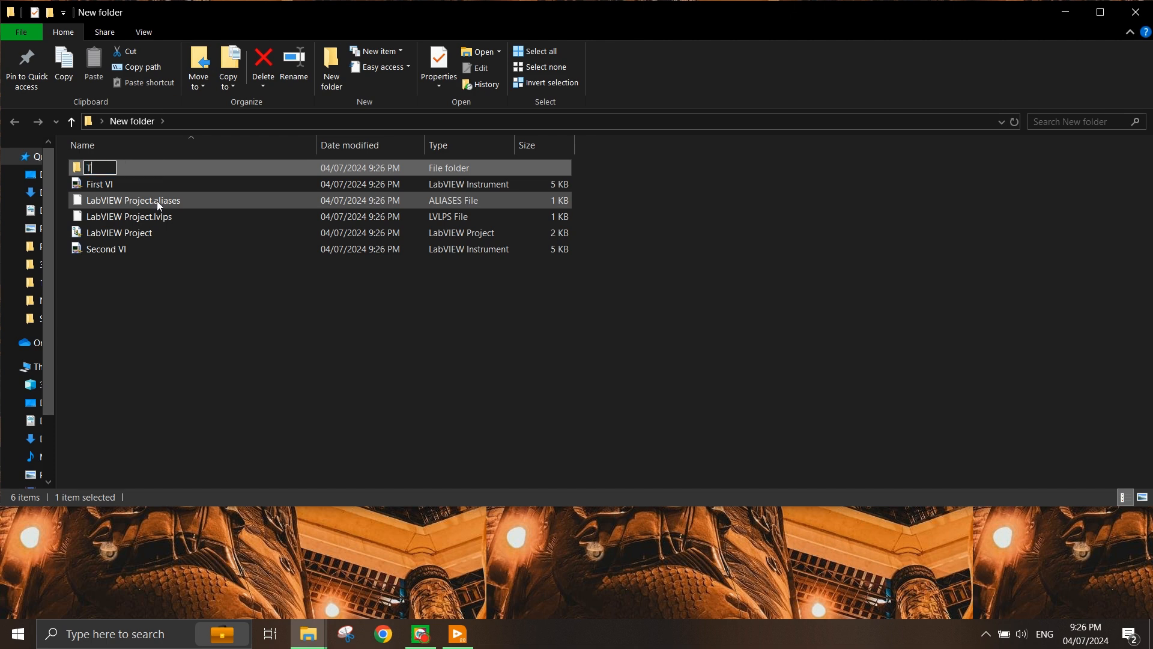
type("estFolder")
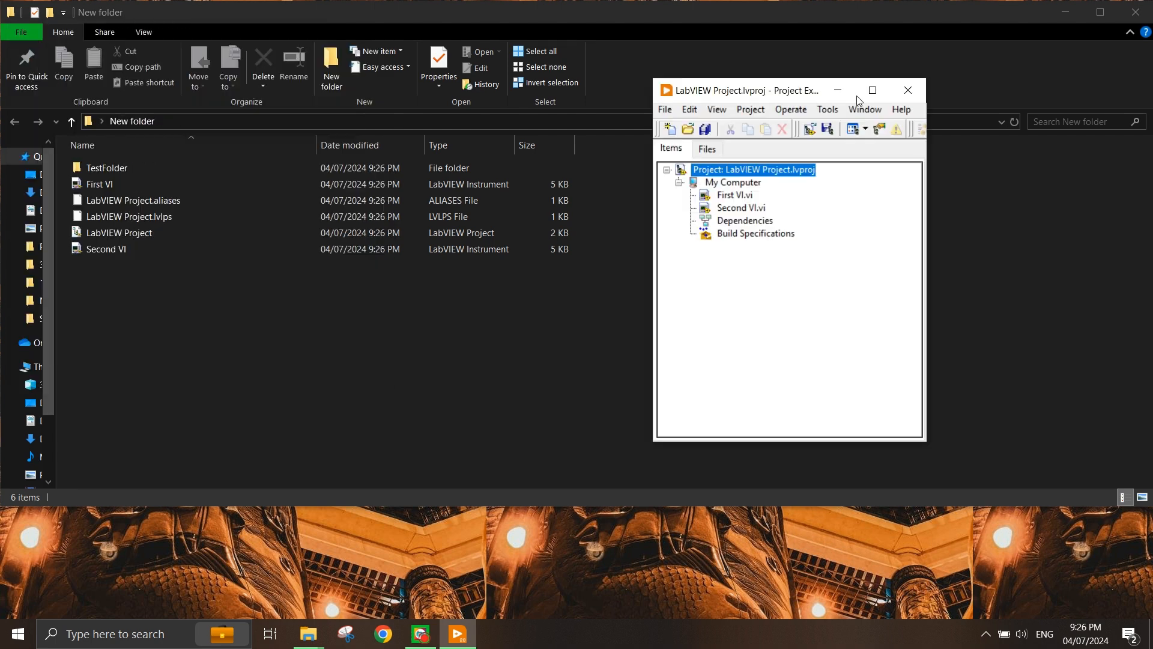
- Add TestFolder to My Computer as an auto-populating folder, then view it in Explorer
right_click(862, 153)
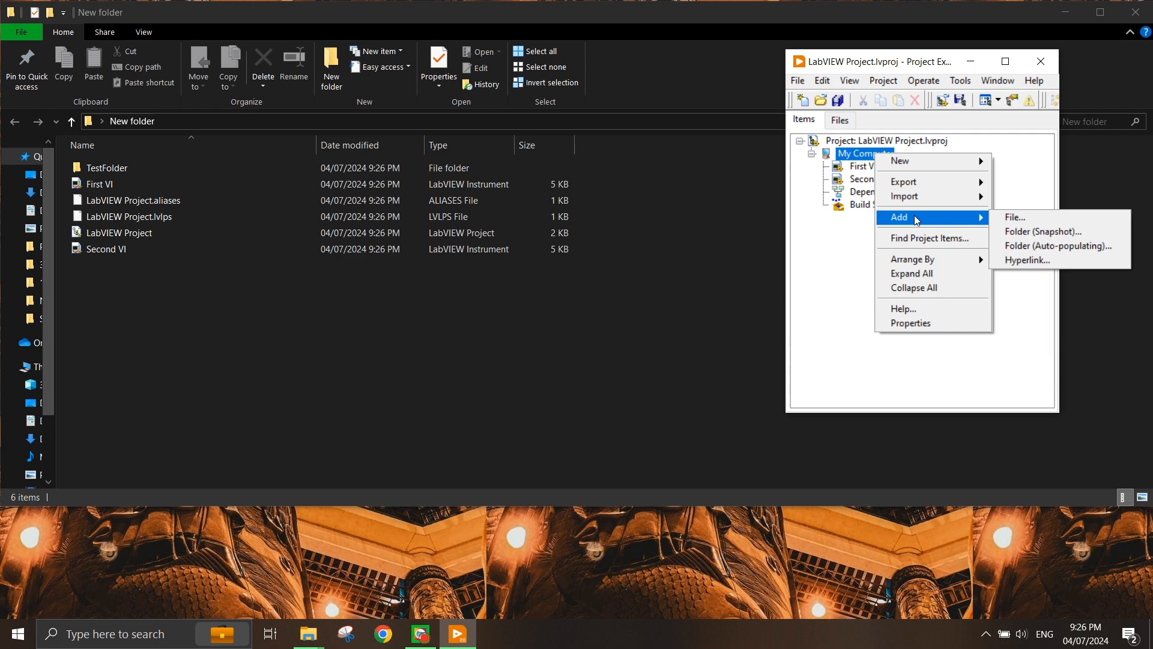
mouse_move(1044, 232)
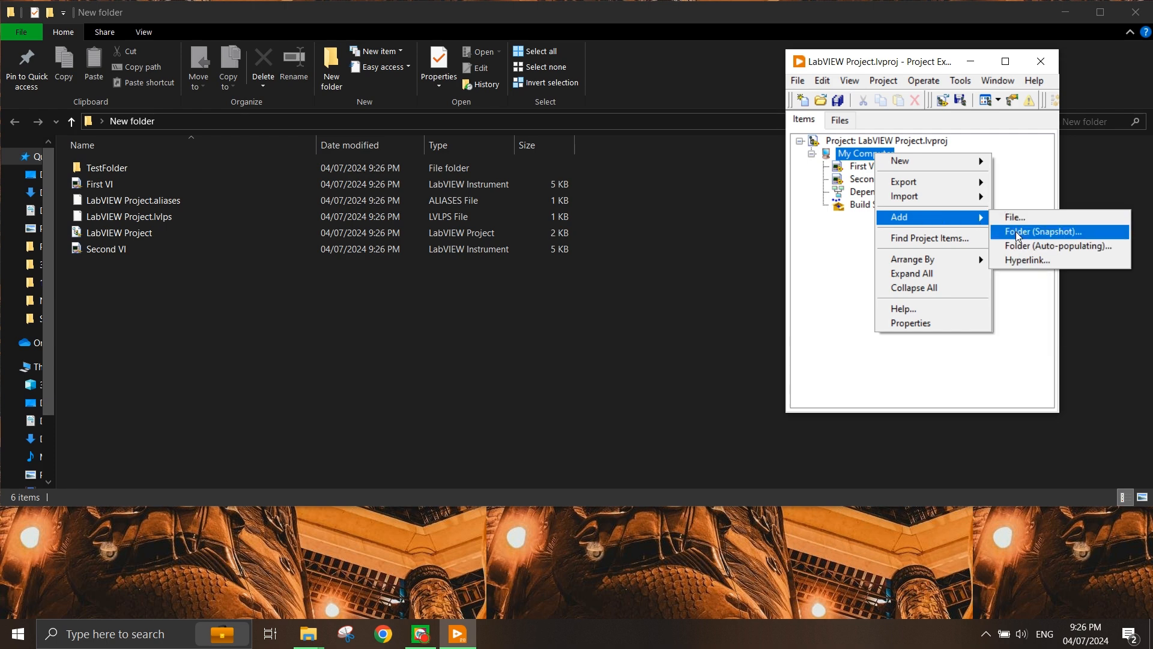
mouse_move(1030, 235)
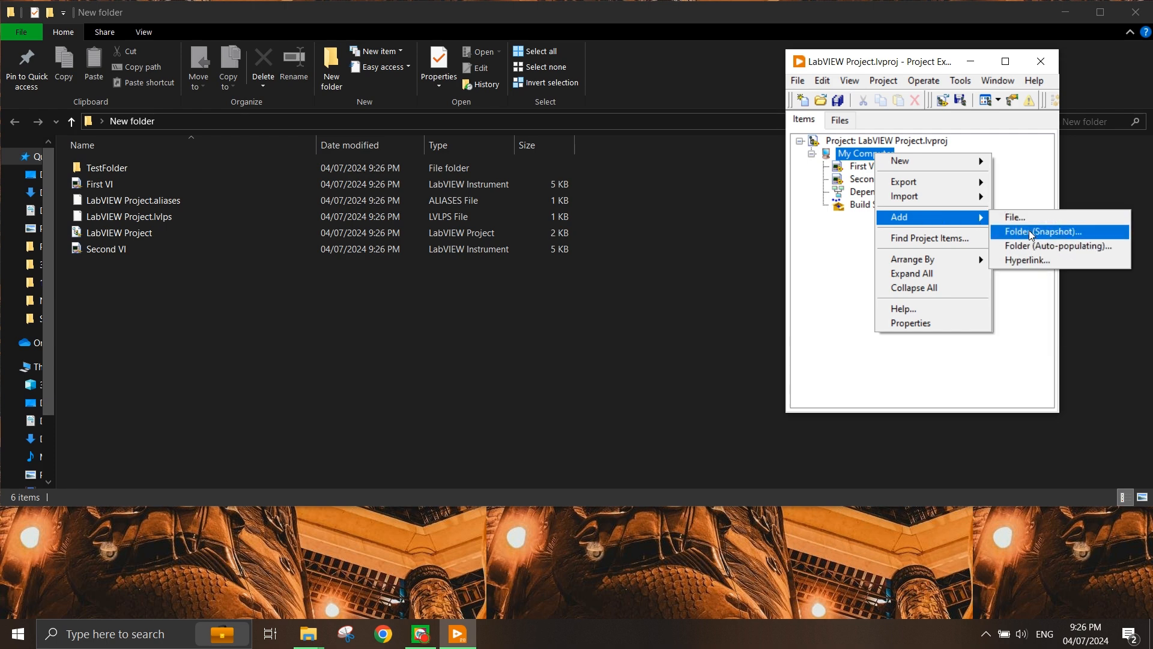
mouse_move(1055, 245)
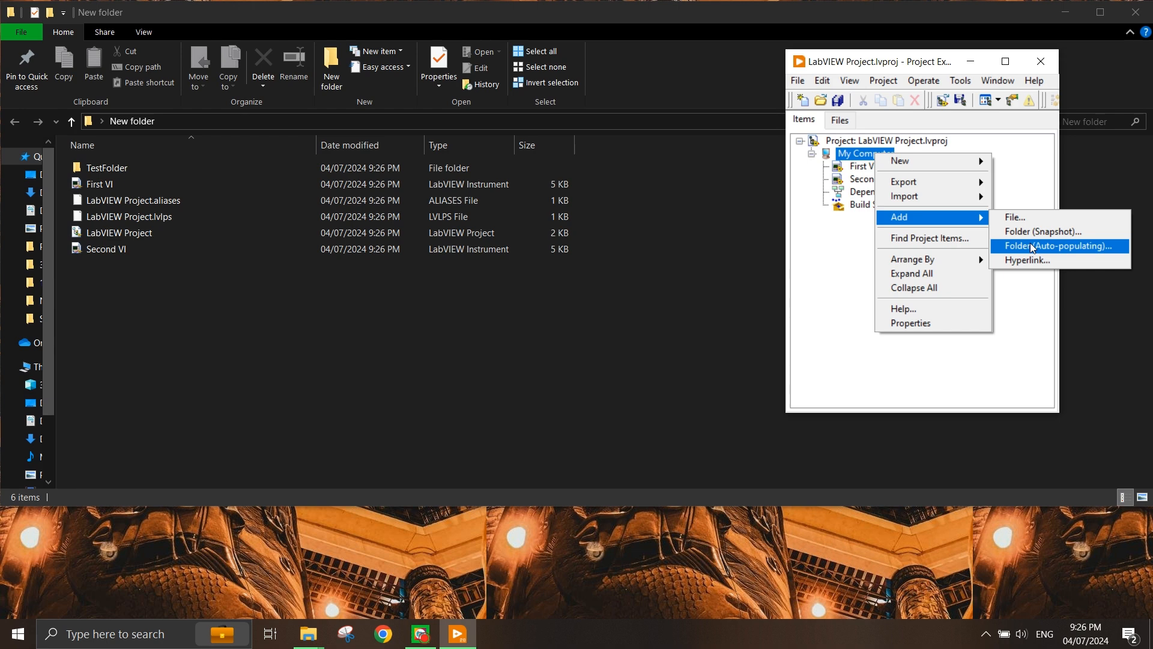
mouse_move(1028, 249)
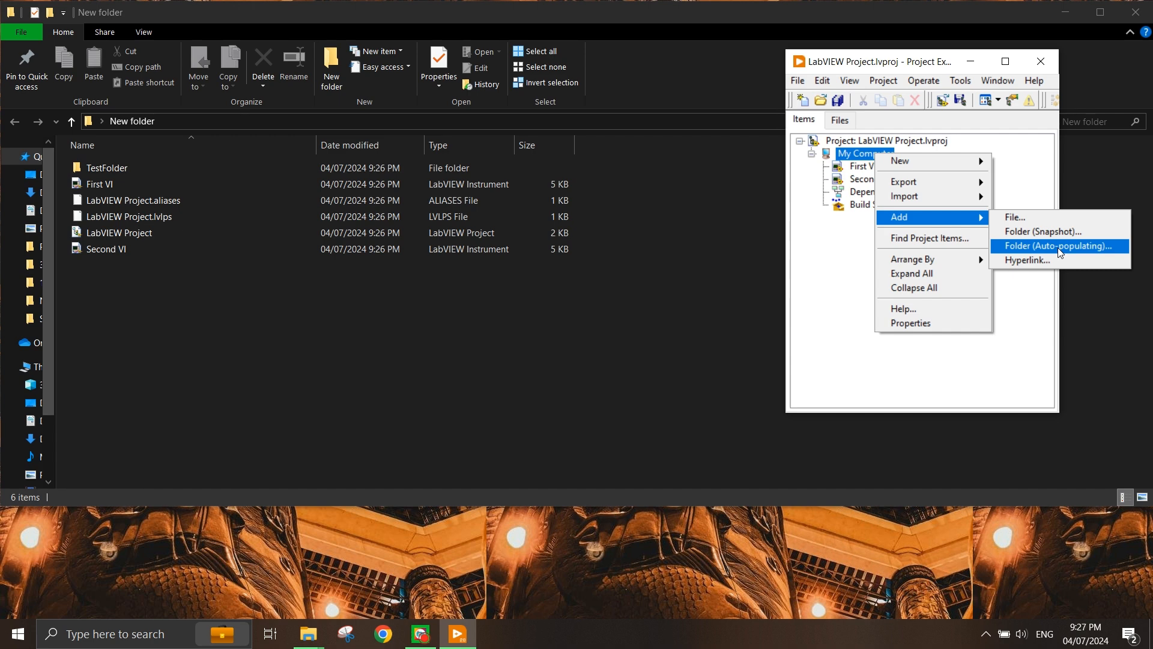
left_click(1058, 246)
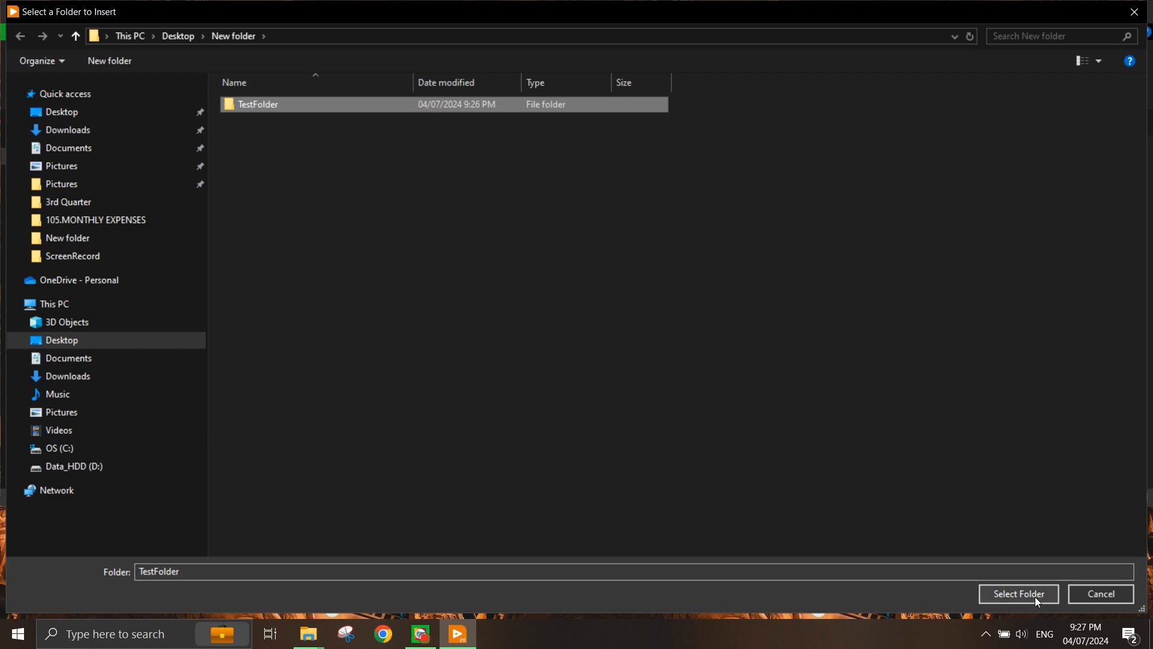
left_click(1018, 593)
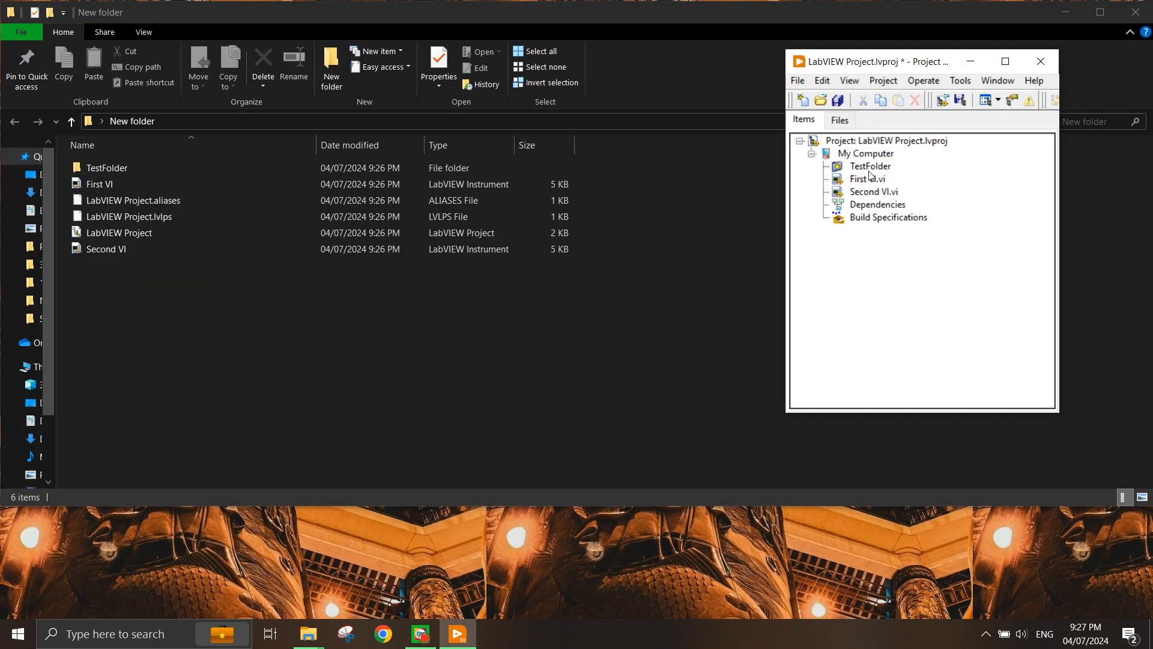
left_click(871, 166)
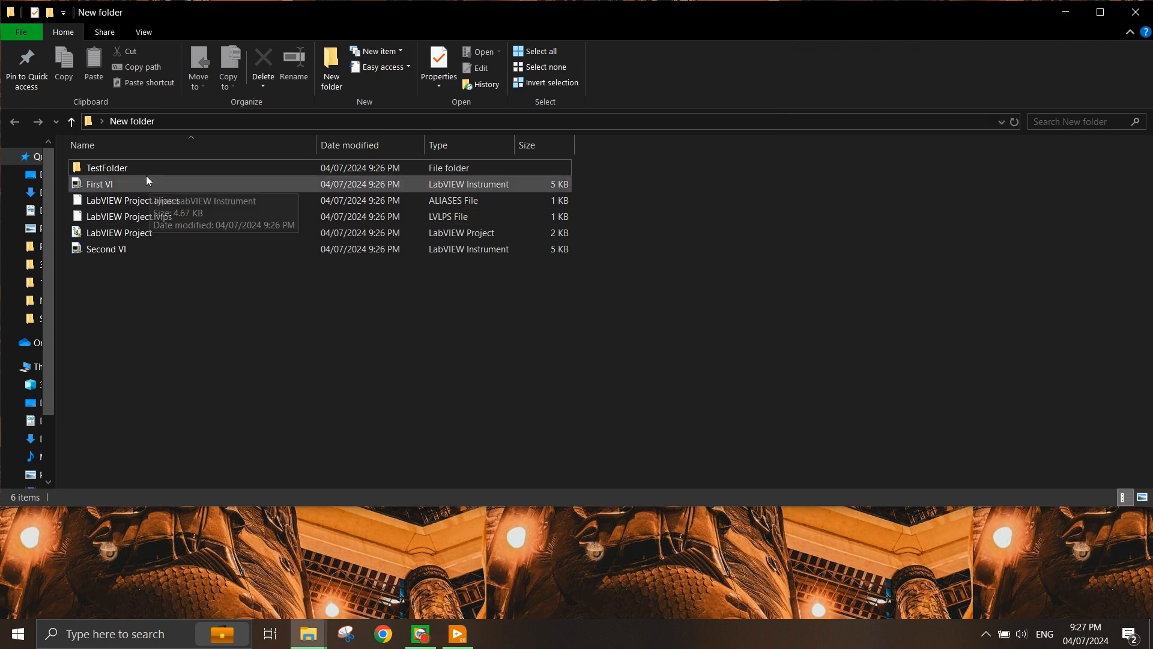
double_click(107, 167)
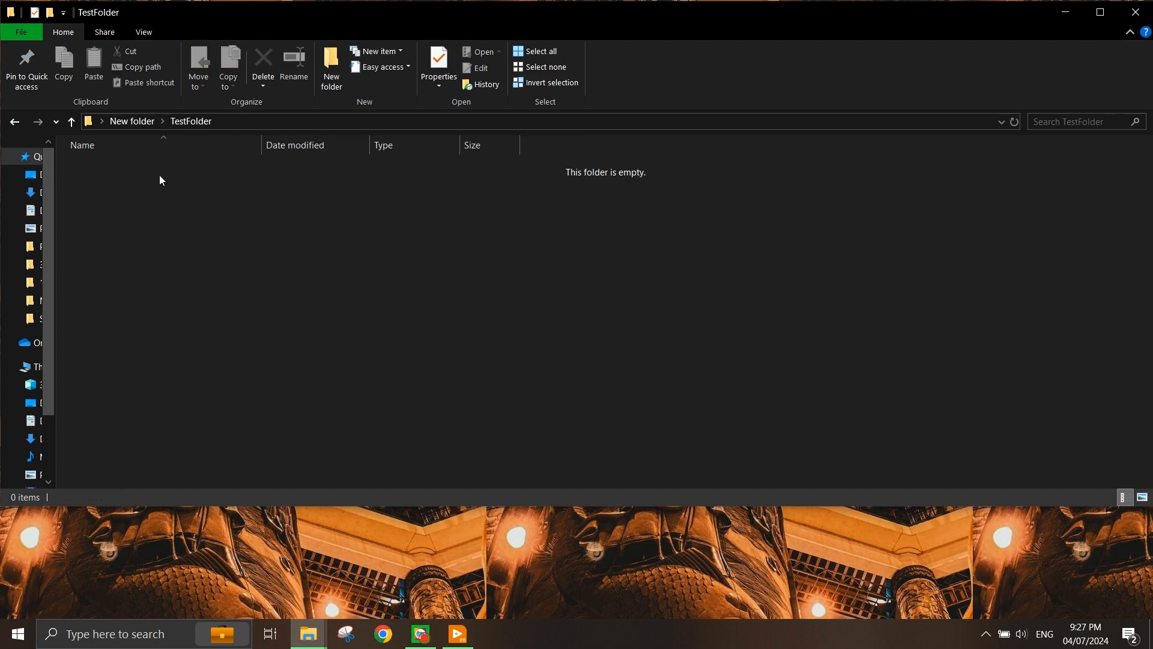
mouse_move(475, 540)
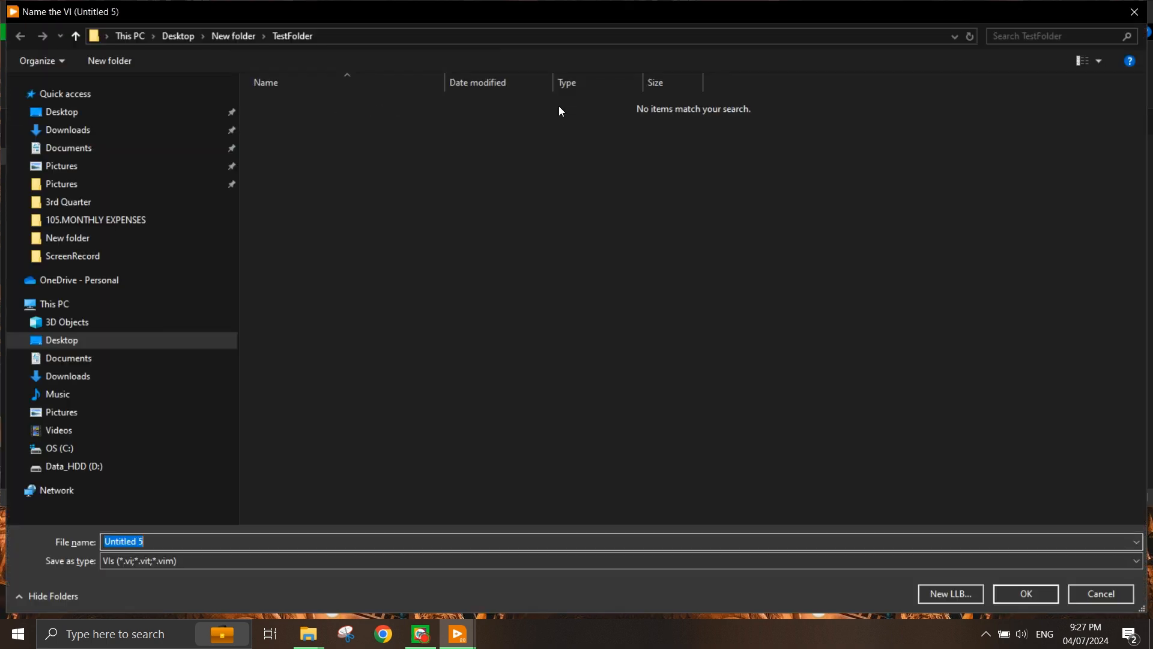
- Save a new VI as 'TestVI' in TestFolder and expand TestFolder in the project tree
type("Test")
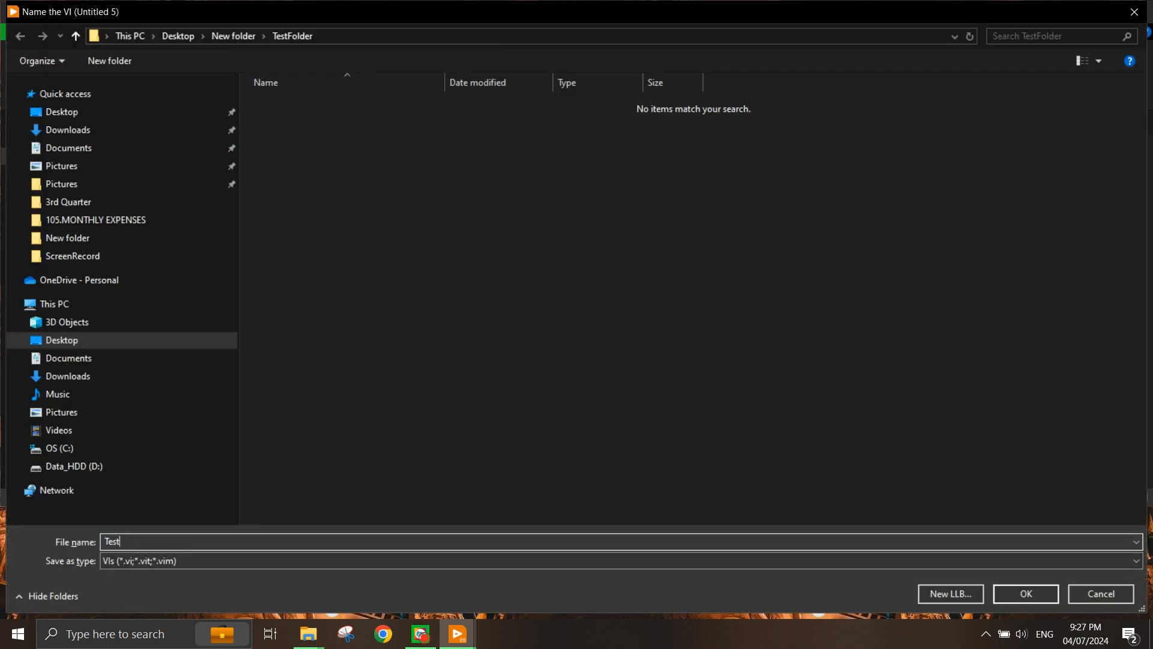
type("VI")
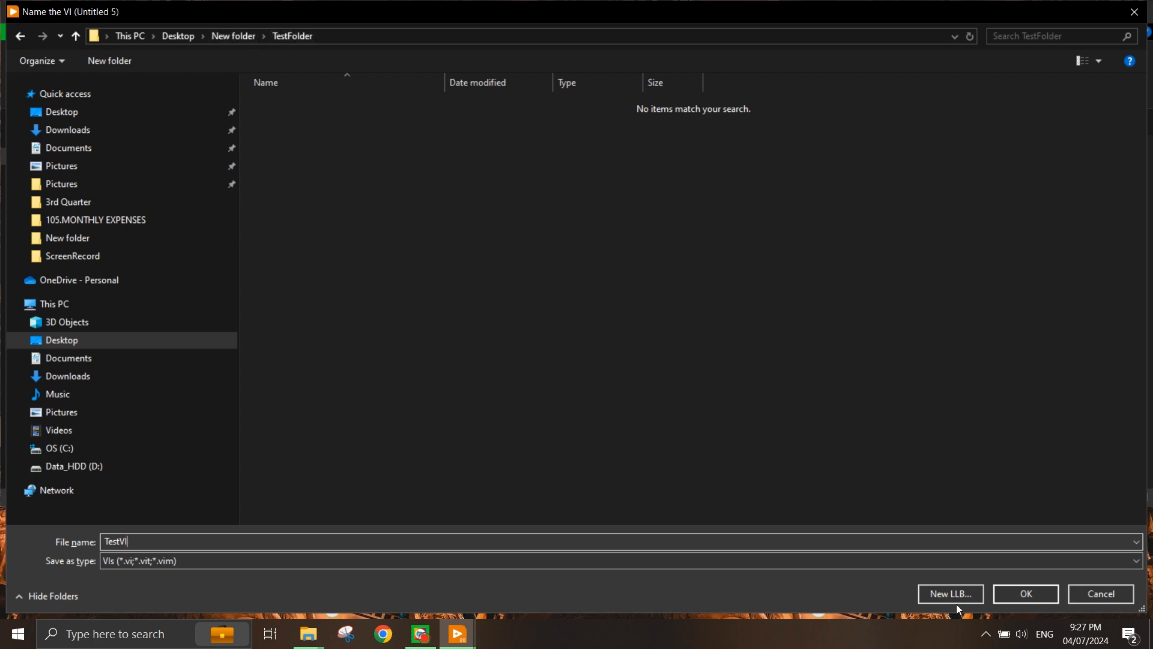
left_click(1025, 593)
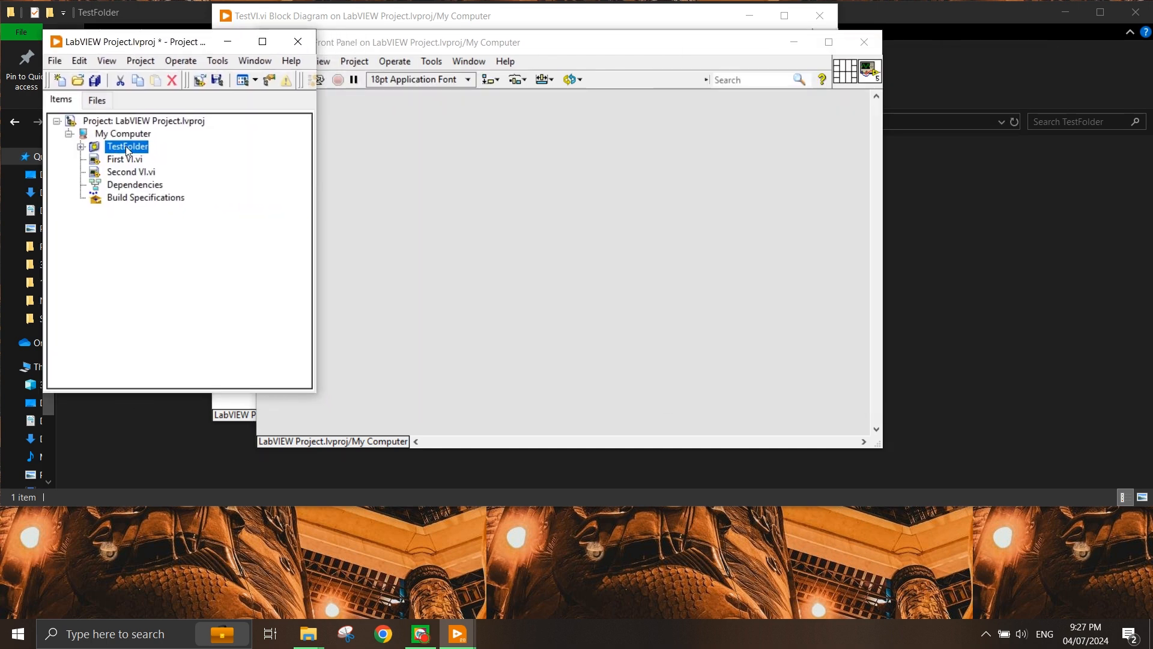
left_click(81, 147)
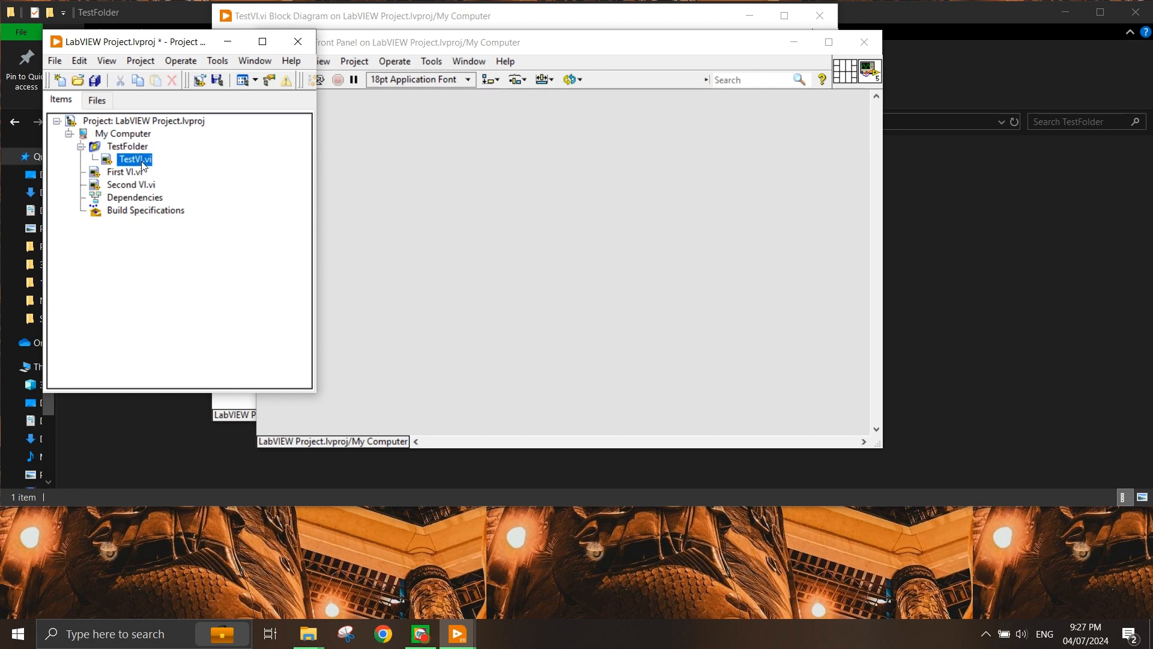
left_click(128, 146)
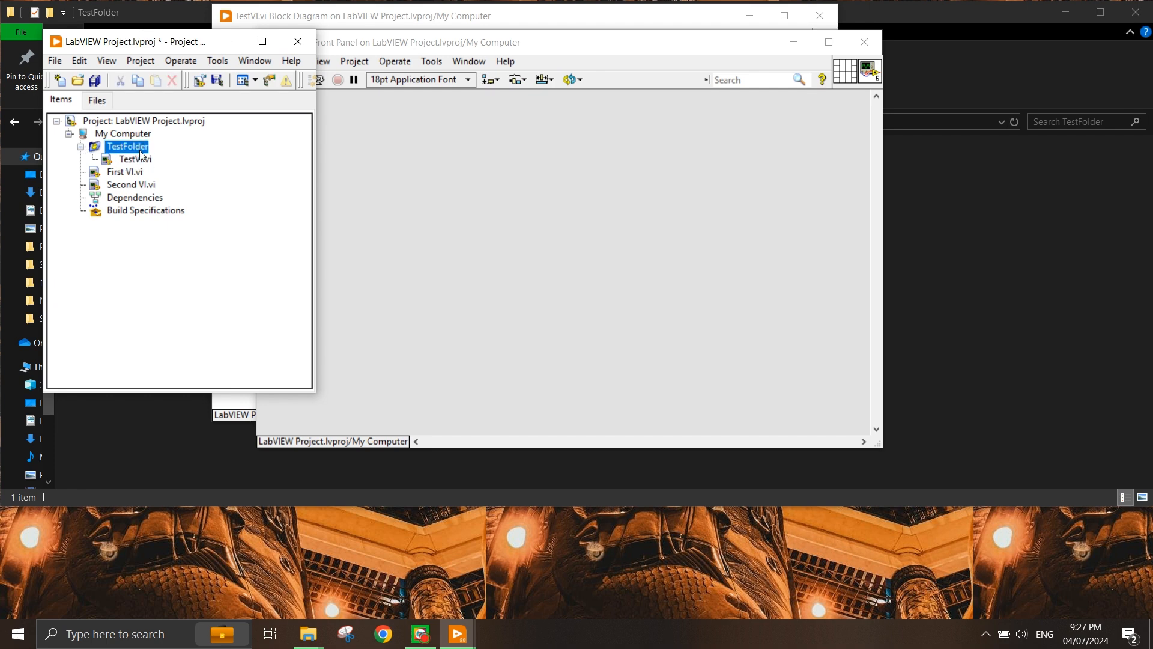